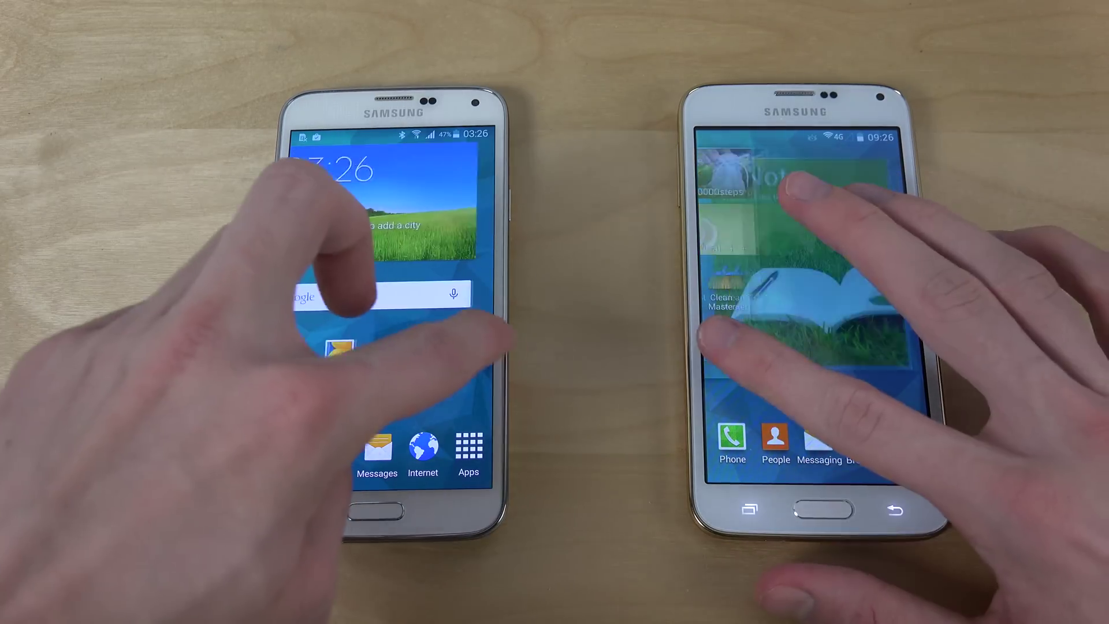
{"action": "left_click", "coordinate": [468, 447]}
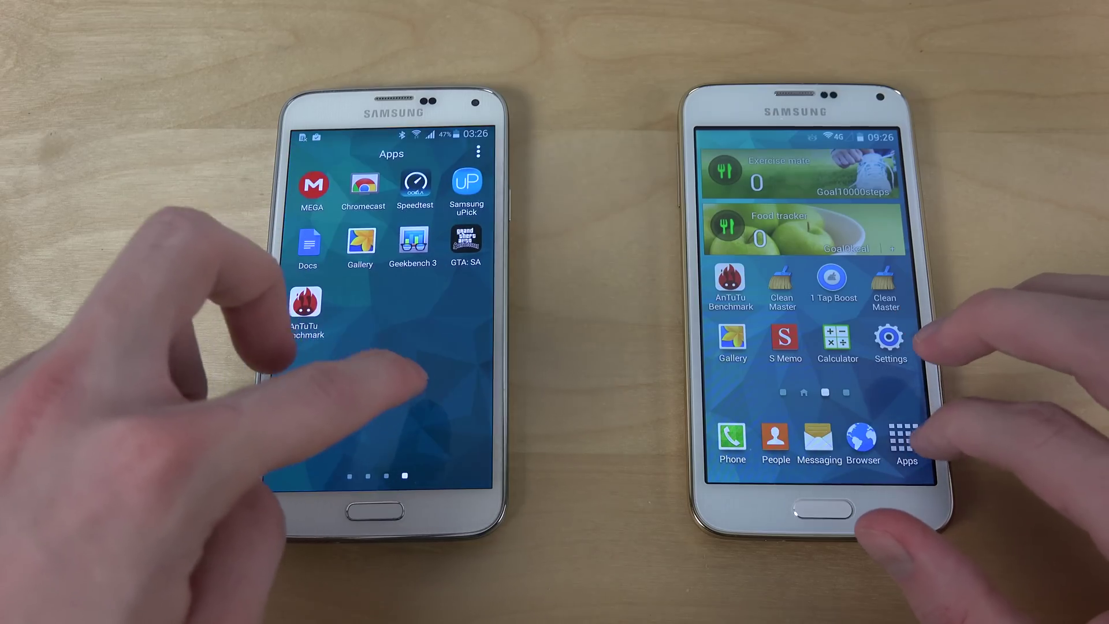